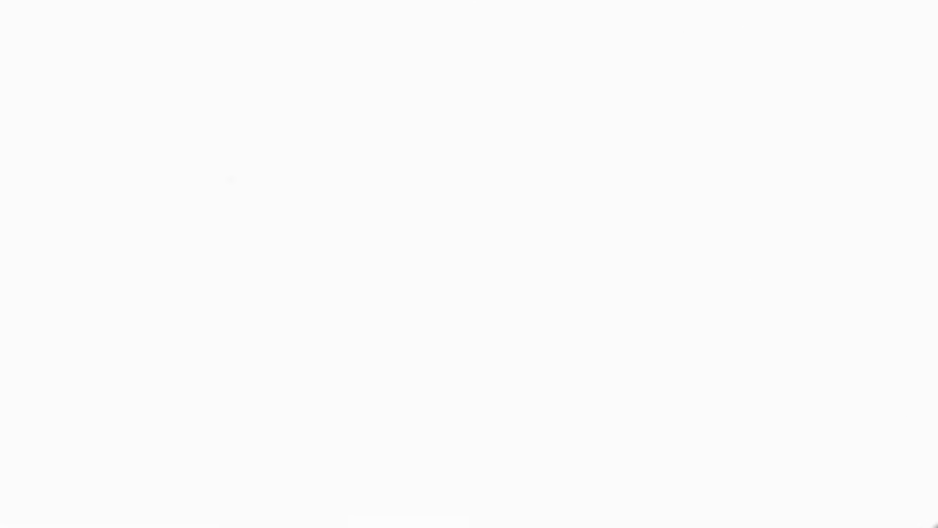
pyautogui.write('ONLY THING I KNOW PUT')
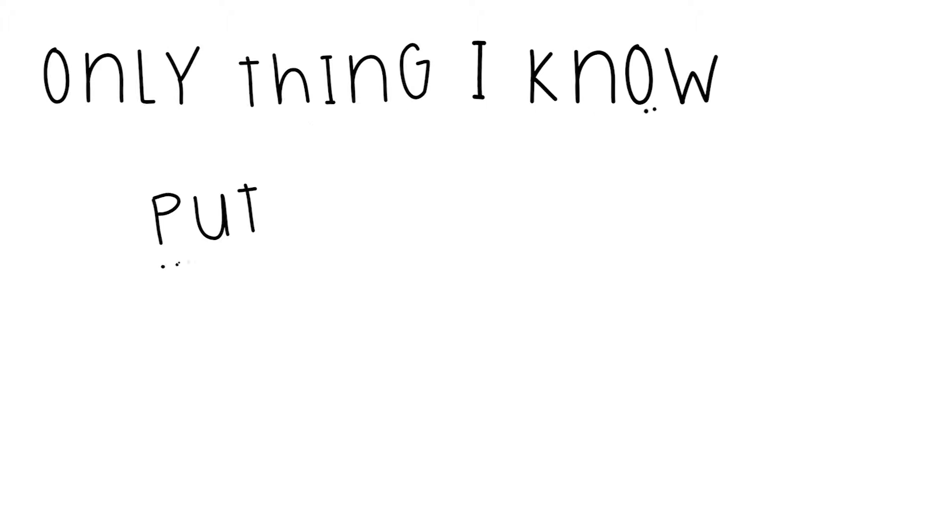